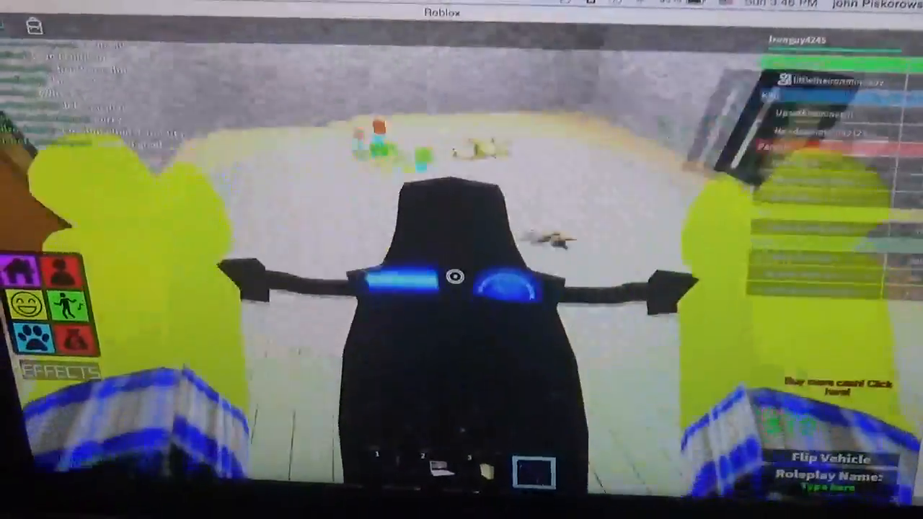
{"action": "mouse_move", "coordinate": [461, 260]}
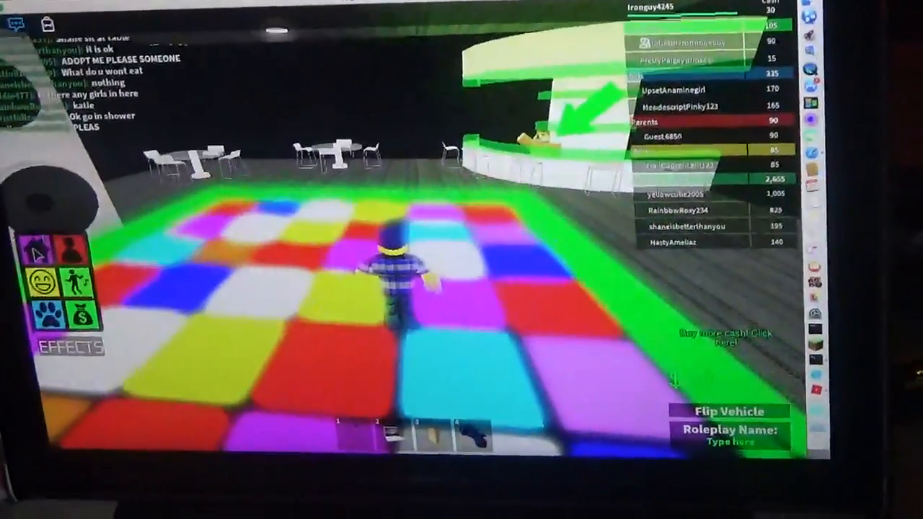
- Open the avatar faces catalog from the left-side smiley button, showing page 1
{"action": "left_click", "coordinate": [41, 276]}
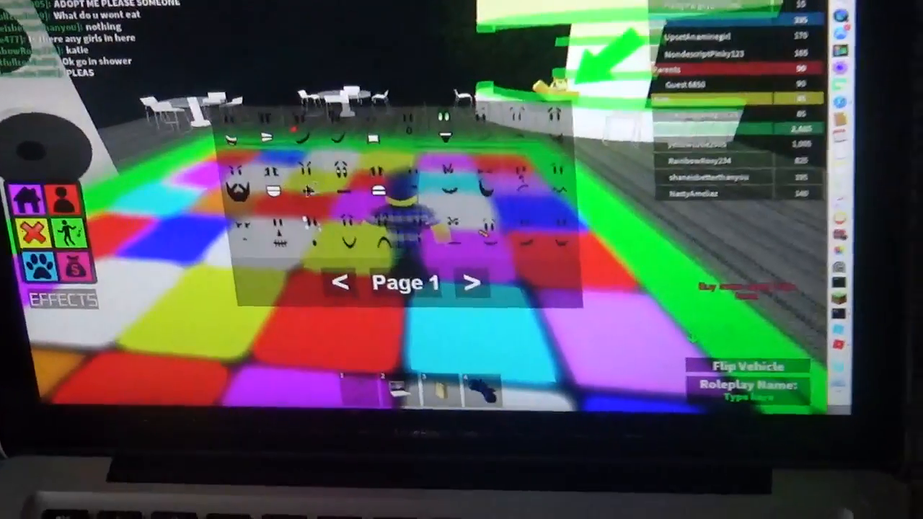